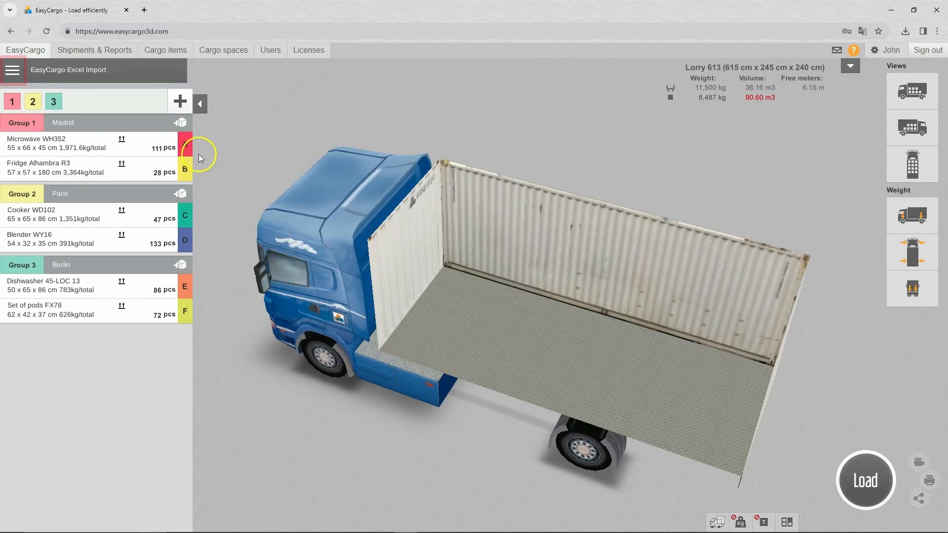
Choose Import from Excel in the main menu to reach the Shipments & Reports list.
{"action": "left_click", "coordinate": [12, 69]}
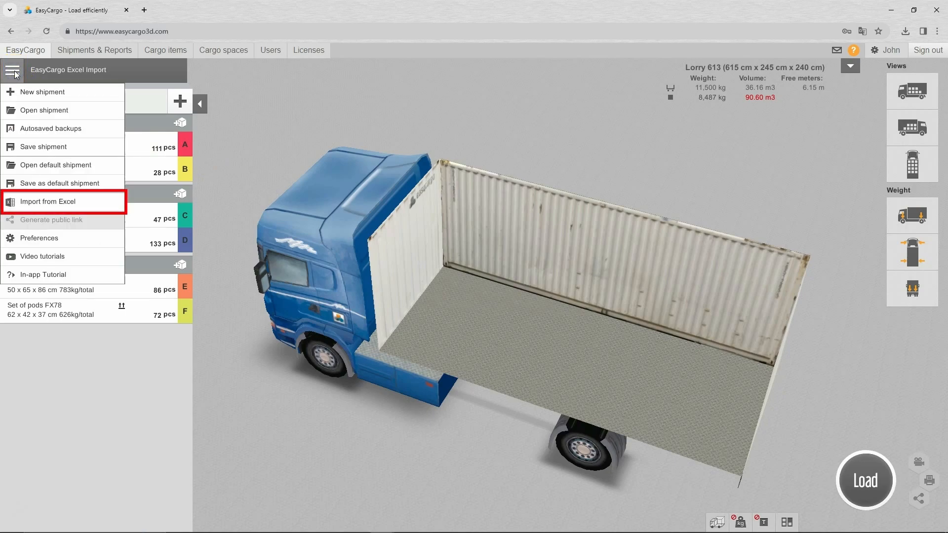
{"action": "left_click", "coordinate": [95, 50]}
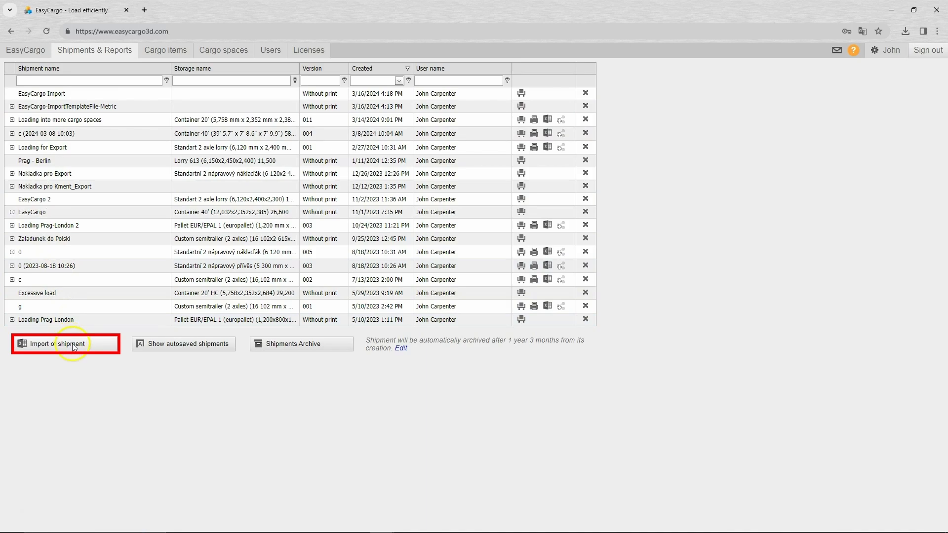
Reach the shipment import page and the metric Excel import template with six cargo rows.
{"action": "left_click", "coordinate": [66, 343]}
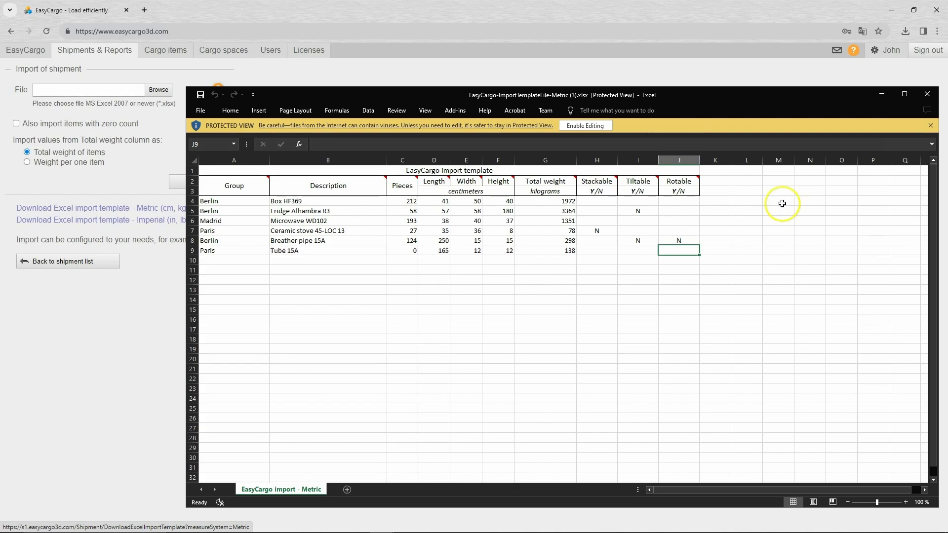
Rename the first item in B4 to Microwave WH352.
{"action": "left_click", "coordinate": [584, 126]}
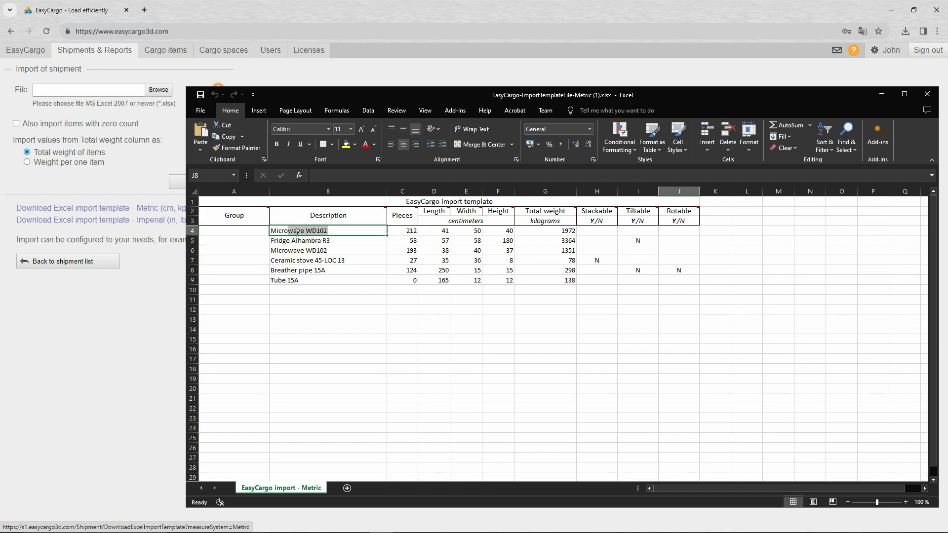
{"action": "type", "text": "Microwave WH35"}
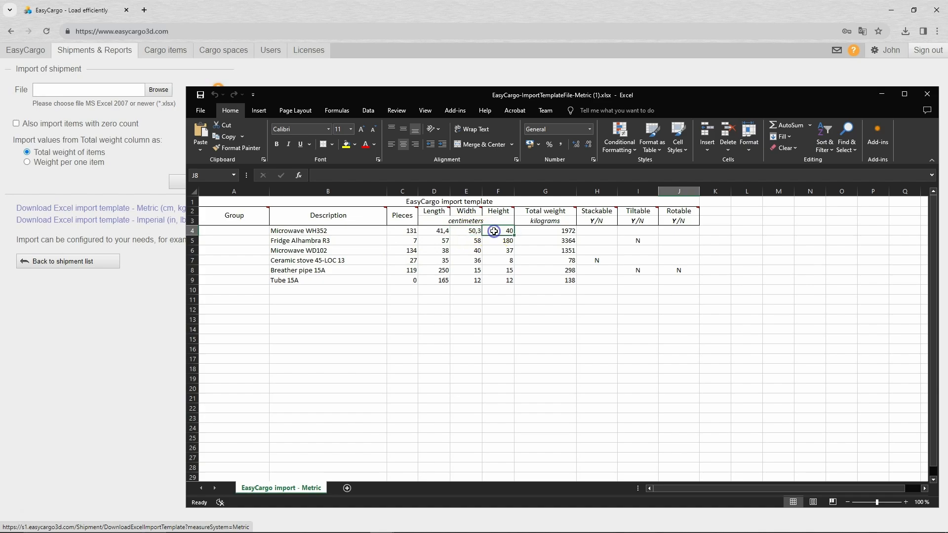
Enter 1480 kg as Microwave WD102's total weight in G6 and close the workbook.
{"action": "left_click", "coordinate": [544, 250]}
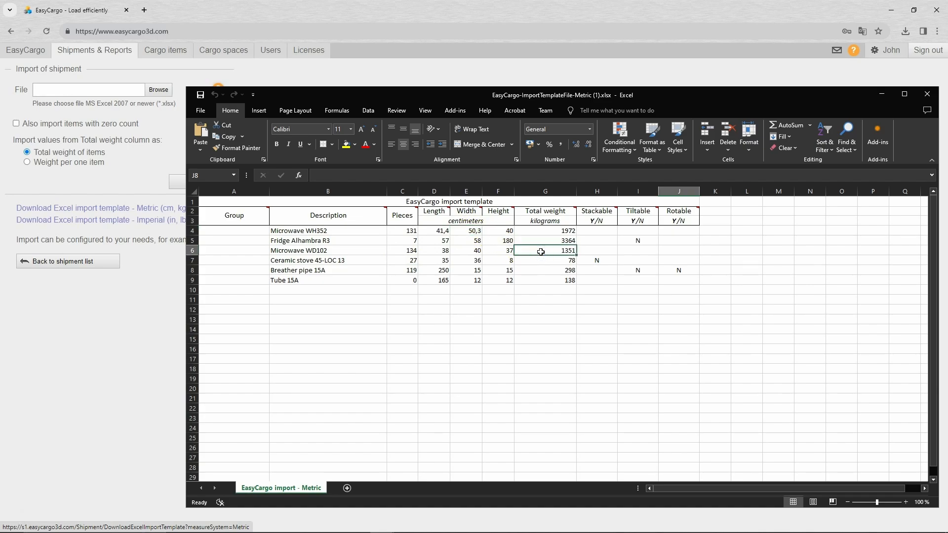
{"action": "type", "text": "1480"}
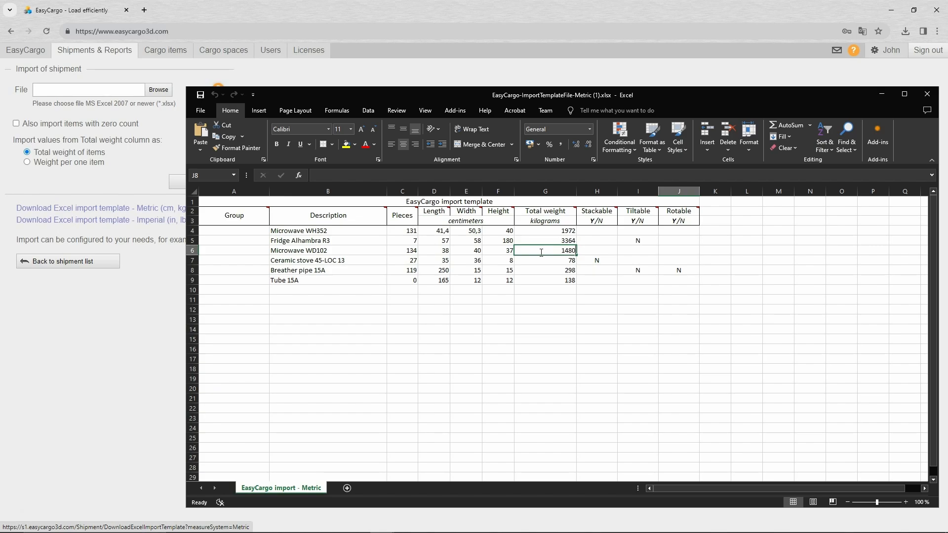
{"action": "left_click", "coordinate": [637, 230]}
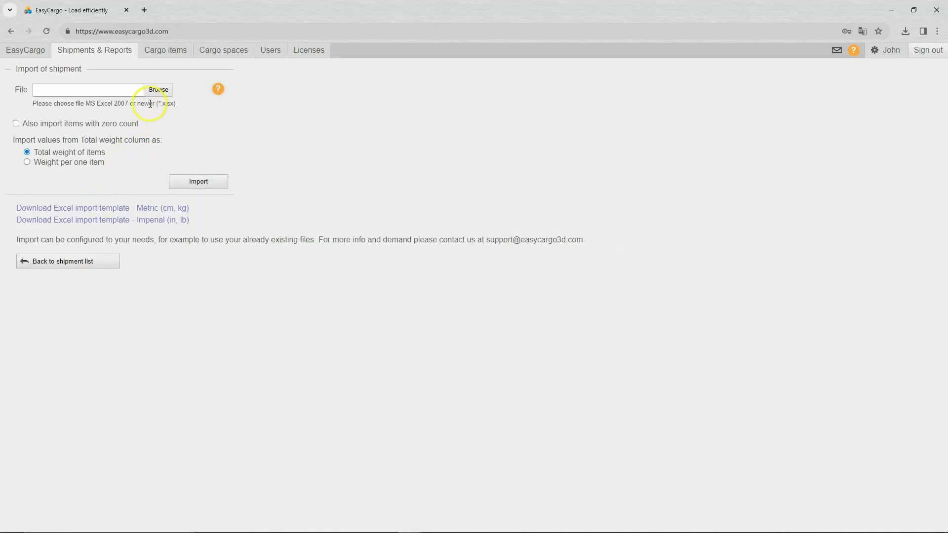
Import EasyCargo Excel Import.xlsx and open its five cargo items as a shipment.
{"action": "left_click", "coordinate": [158, 90]}
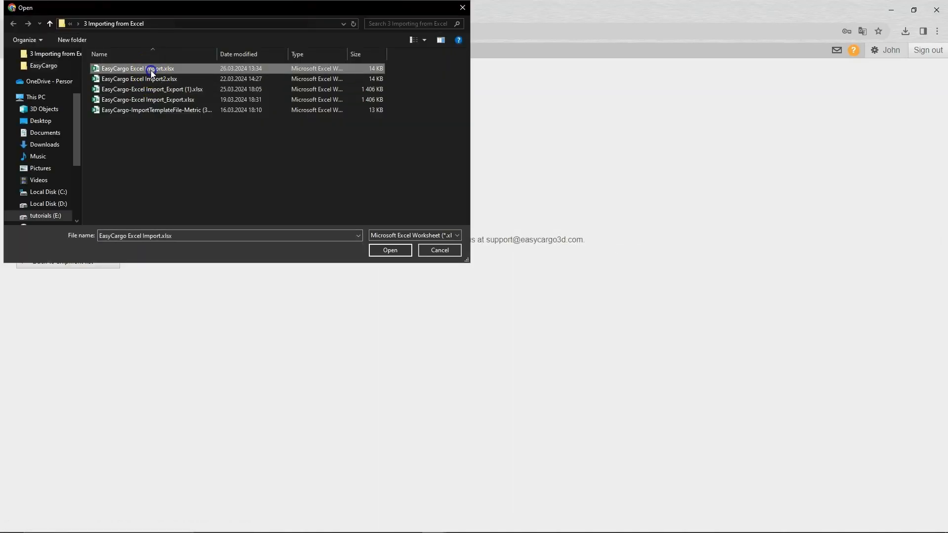
{"action": "left_click", "coordinate": [390, 250]}
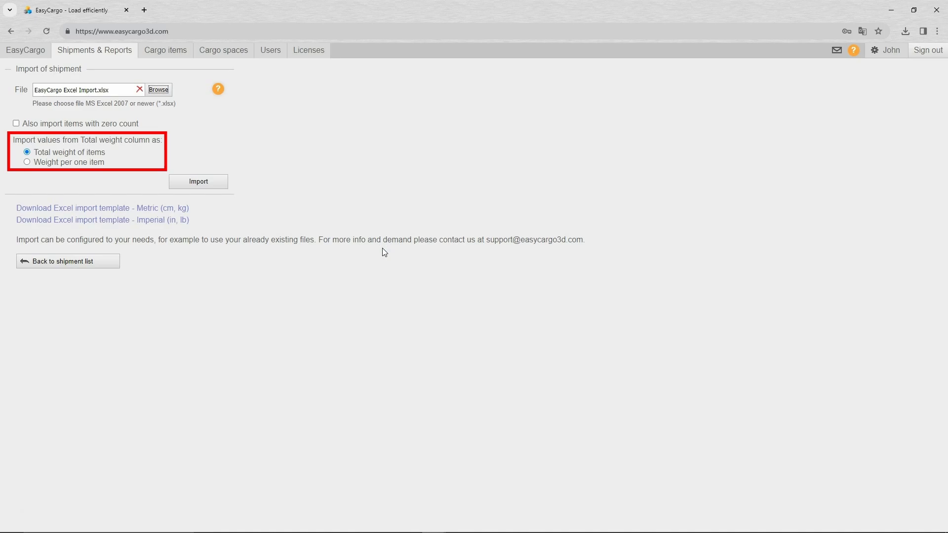
{"action": "left_click", "coordinate": [197, 181]}
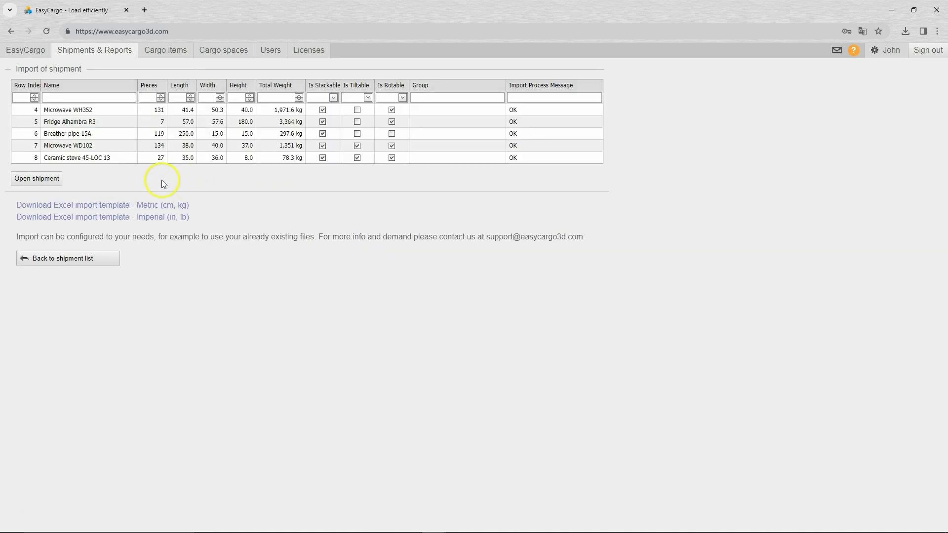
{"action": "left_click", "coordinate": [37, 179]}
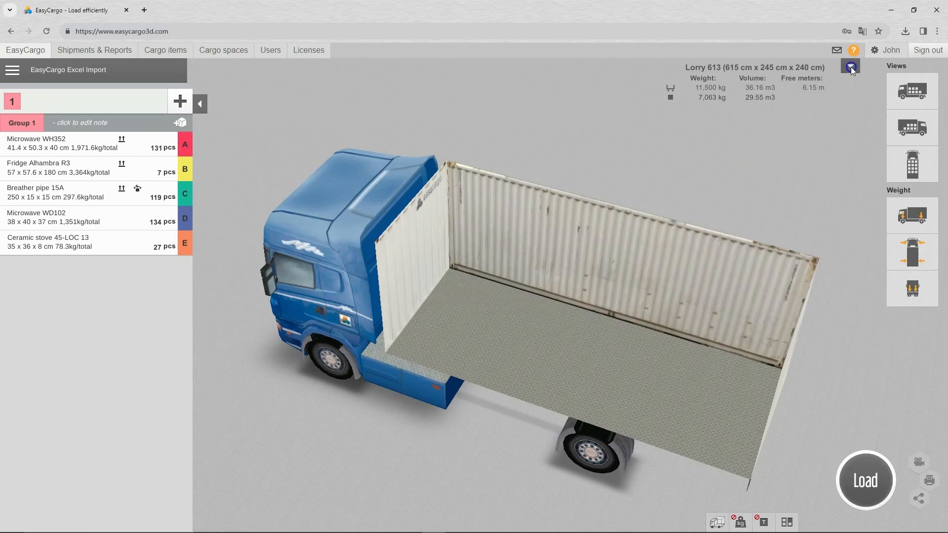
Switch the cargo space to Container 20' HC and load all five items into it.
{"action": "left_click", "coordinate": [850, 67]}
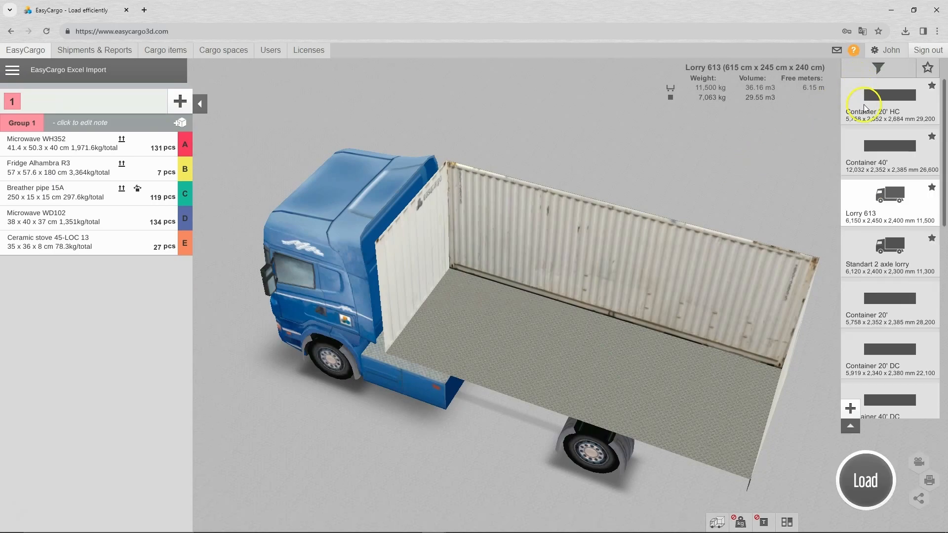
{"action": "left_click", "coordinate": [866, 480]}
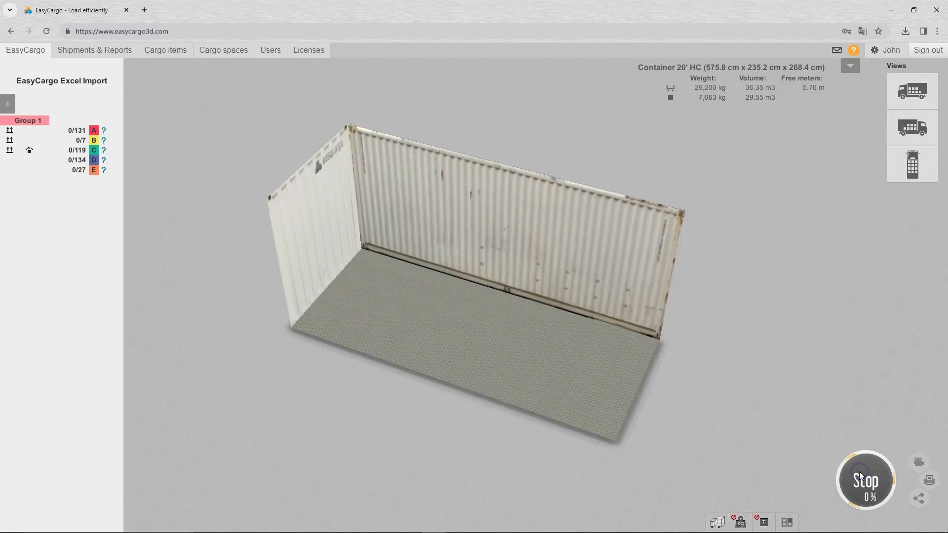
{"action": "left_click", "coordinate": [865, 480]}
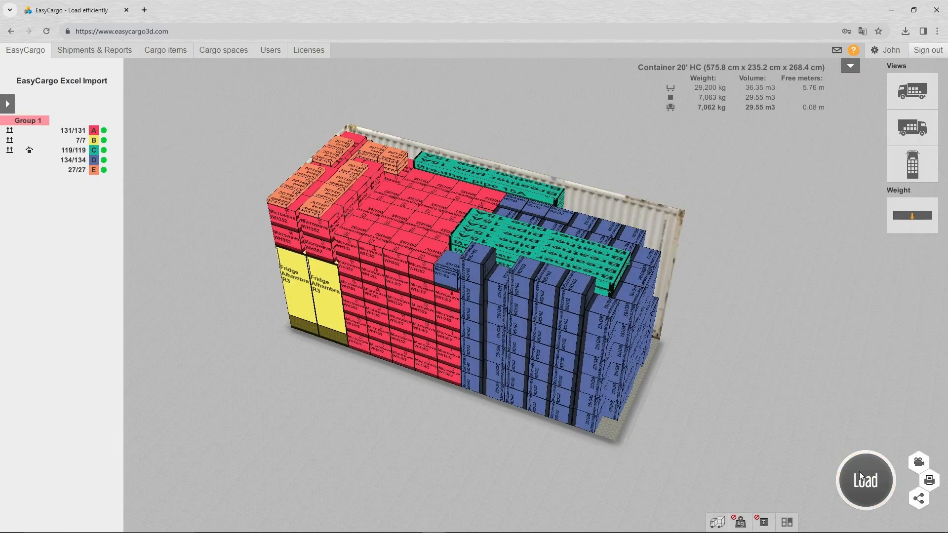